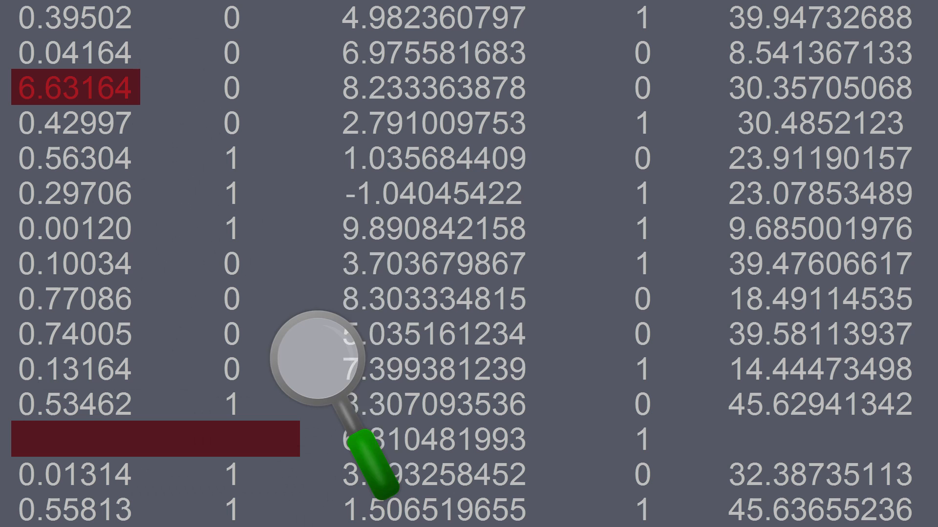
mouse_move(527, 191)
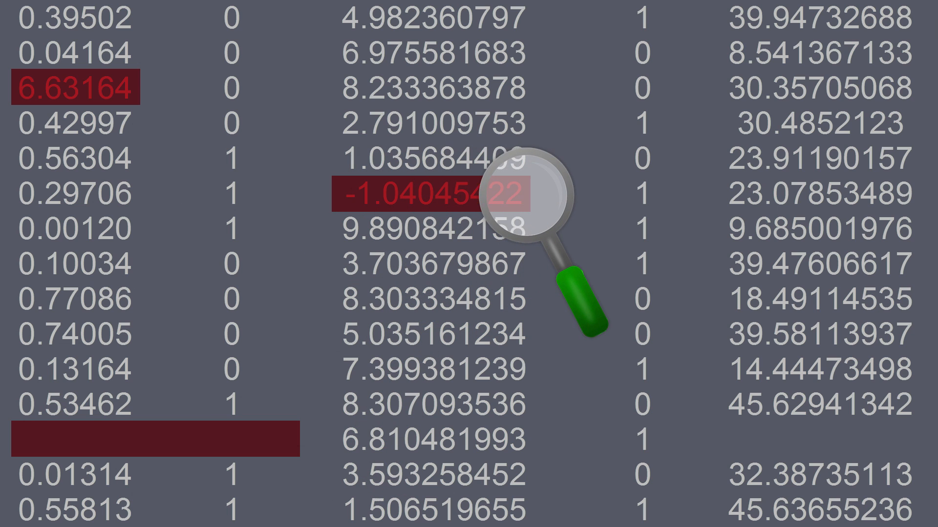
mouse_move(735, 437)
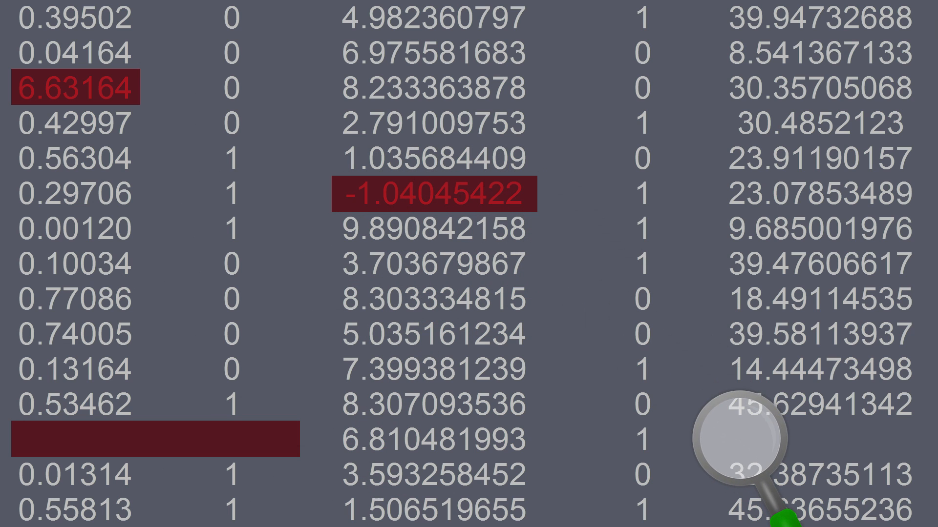